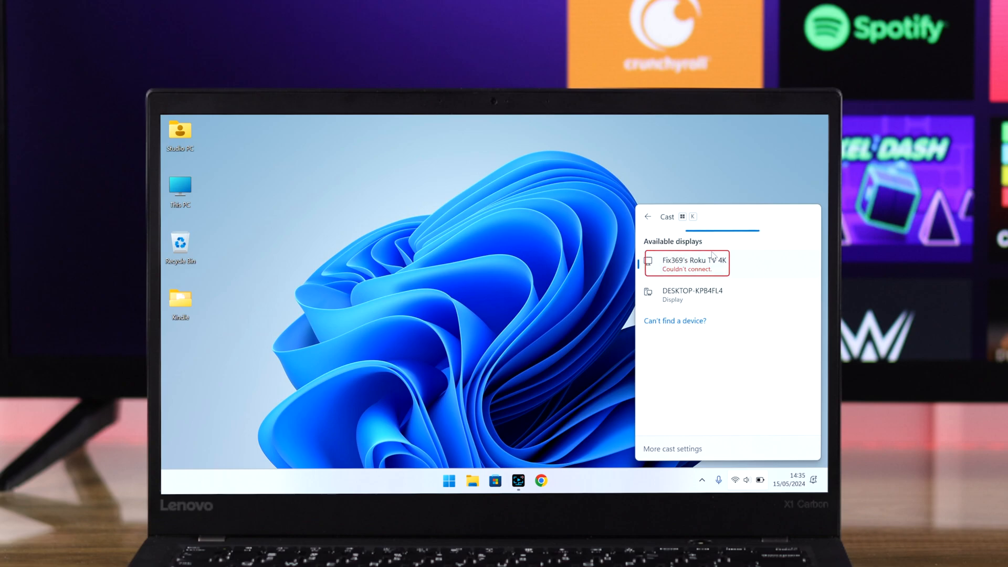
Connect the laptop to the Roku TV and browse the Advanced system settings list
click(686, 263)
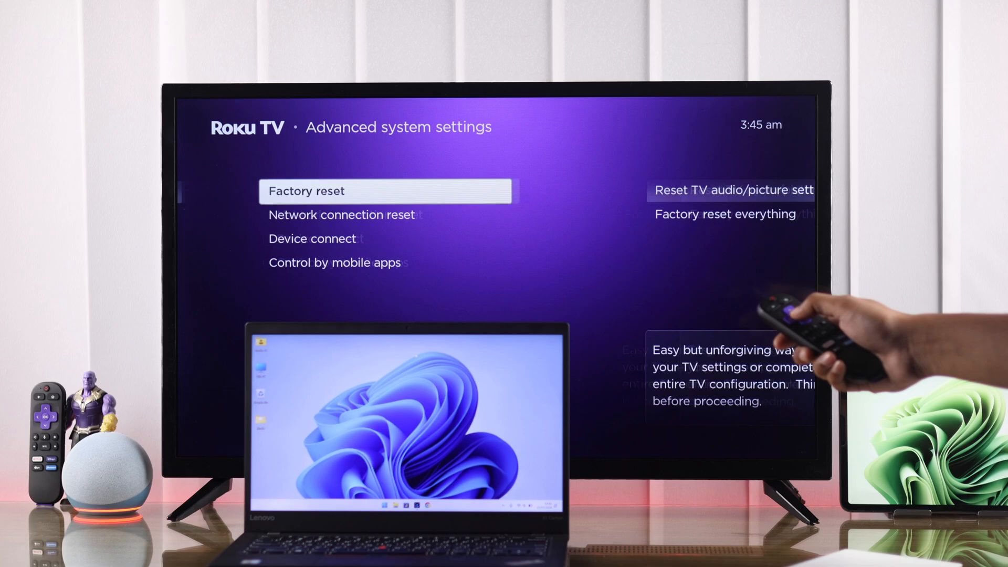
key(Down)
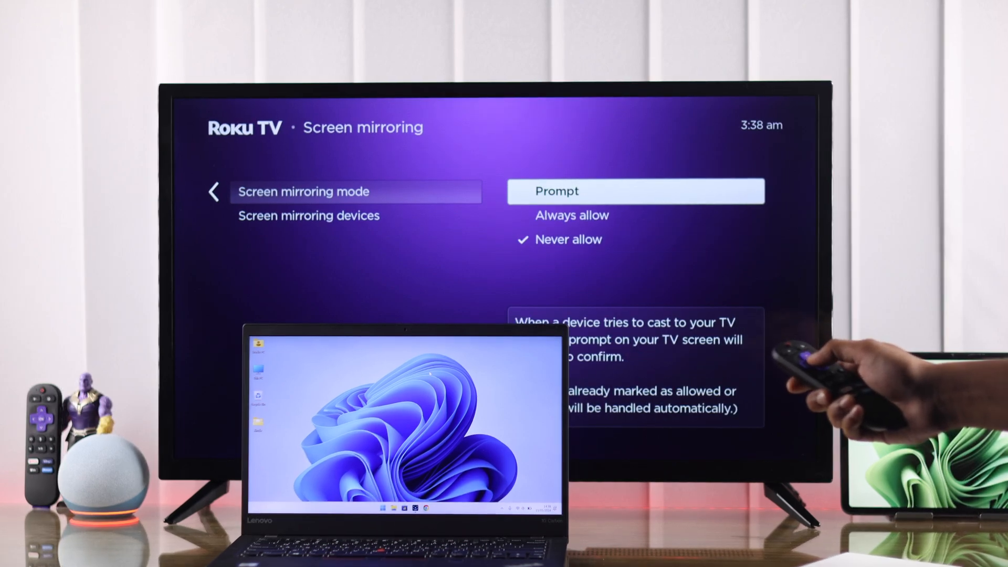
Set the Roku screen mirroring mode to Prompt
key(up)
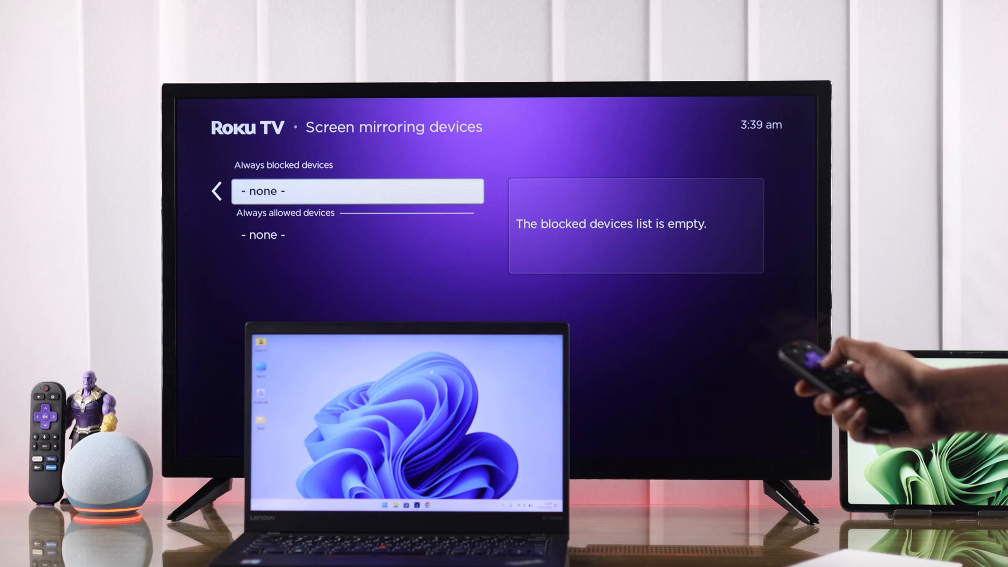
Check the Always blocked and Always allowed mirroring device lists
key(Back)
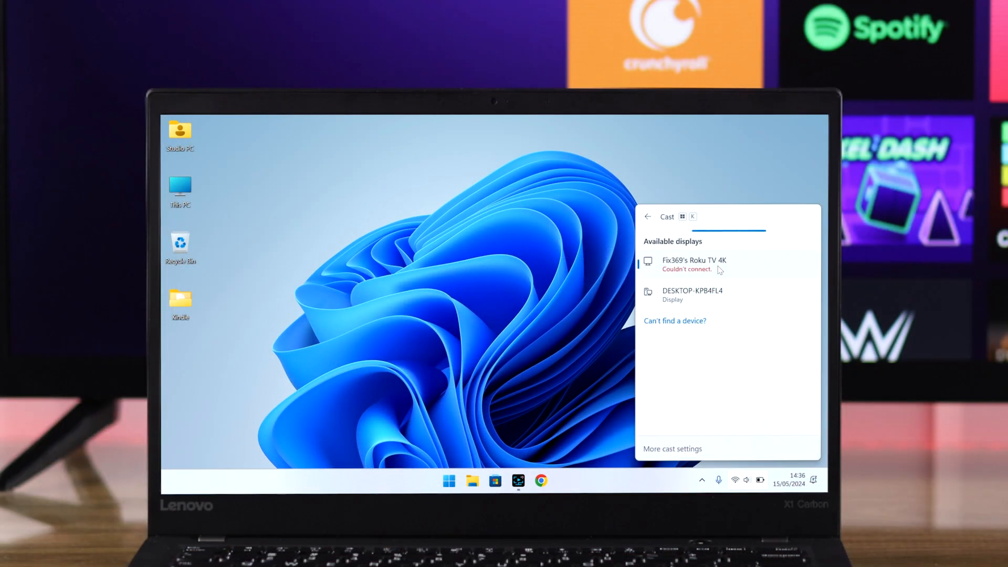
click(648, 217)
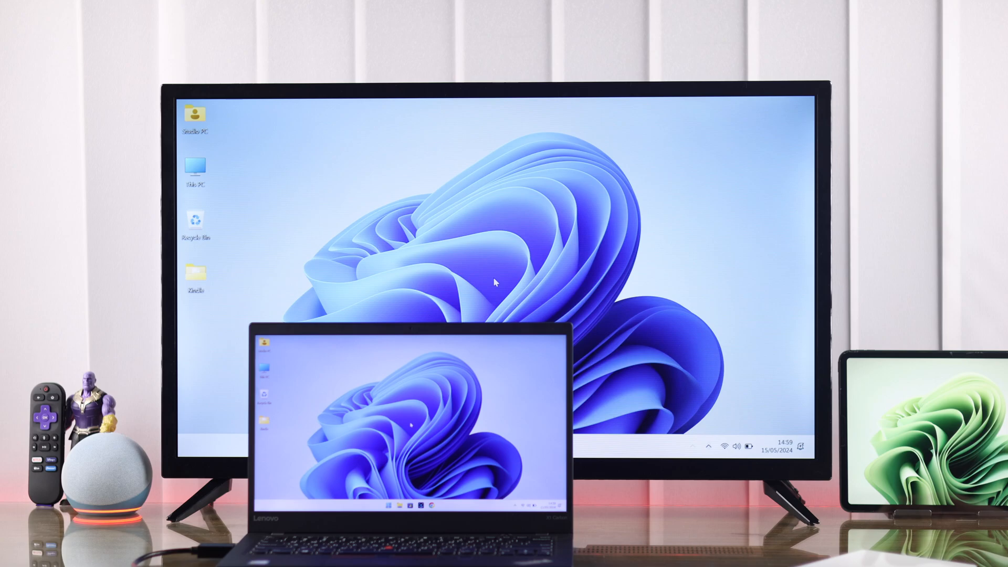
Open Windows Settings and go to the Display page
click(694, 445)
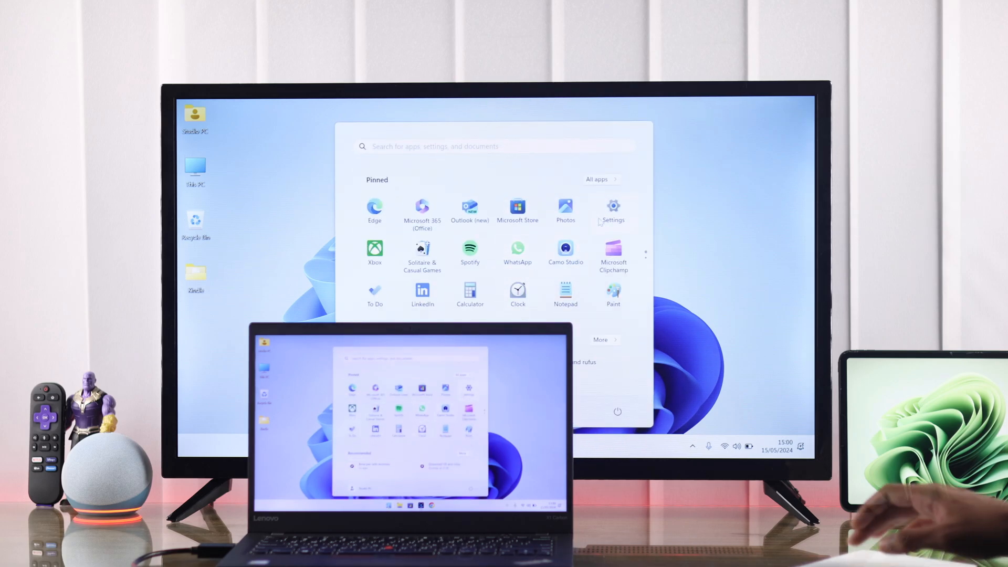
click(611, 209)
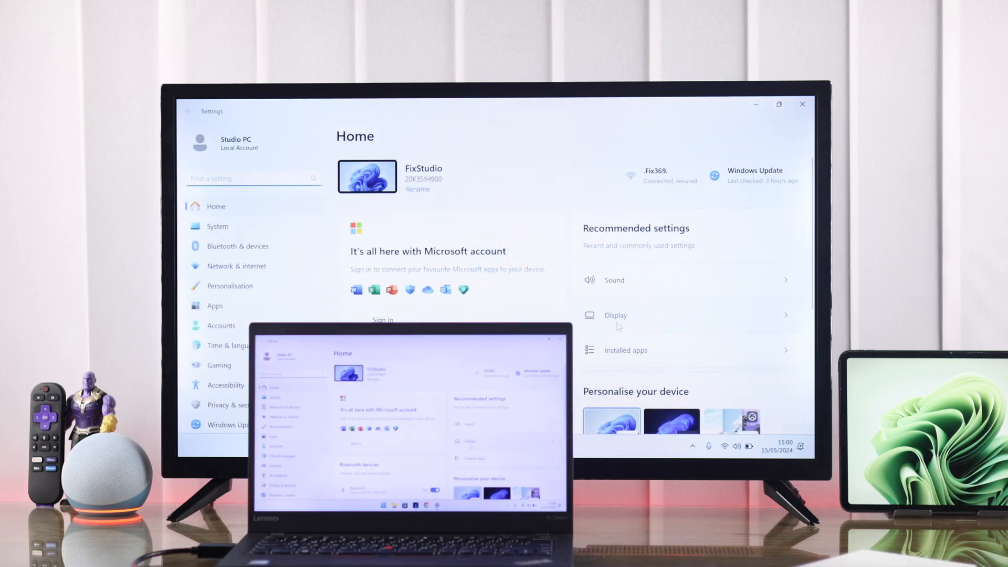
click(615, 315)
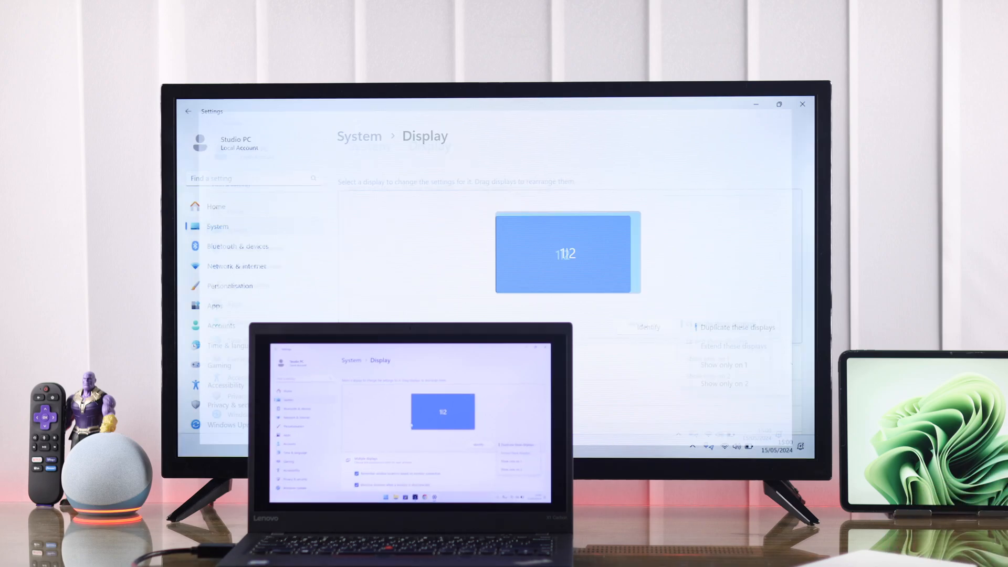